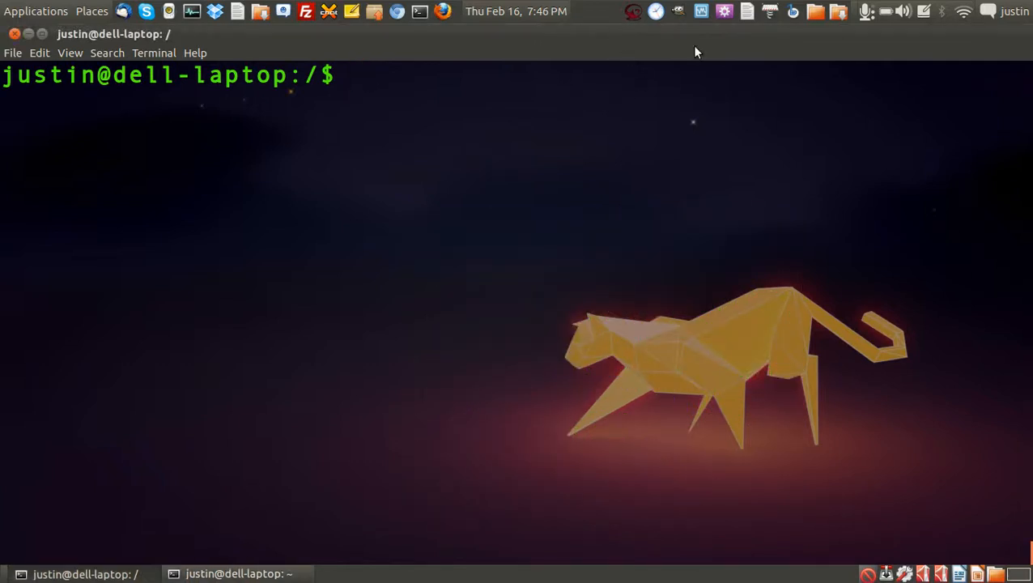
mouse_move(661, 64)
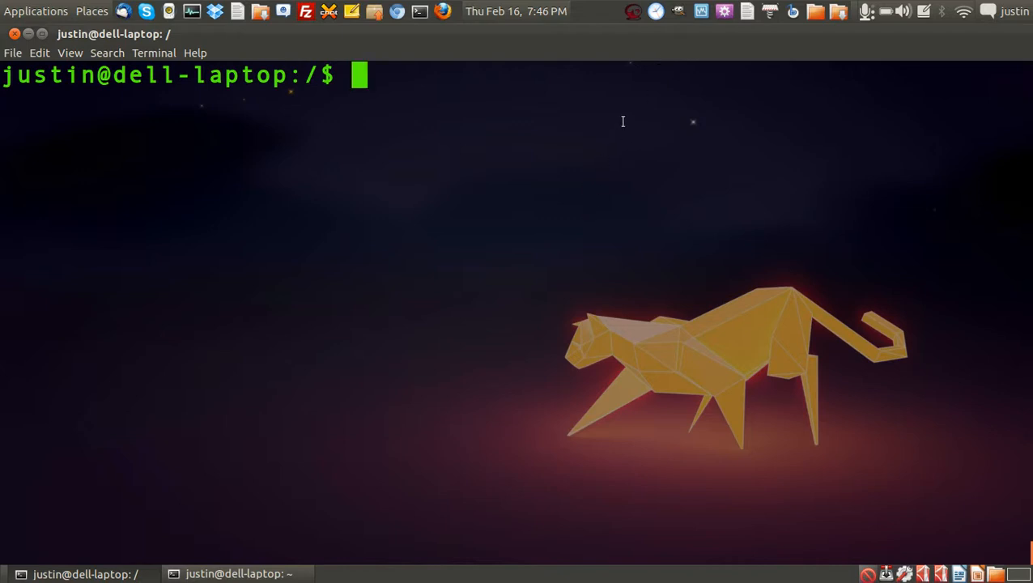
Step: Change the shell's working directory from root to /bin with cd /bin
type("cd")
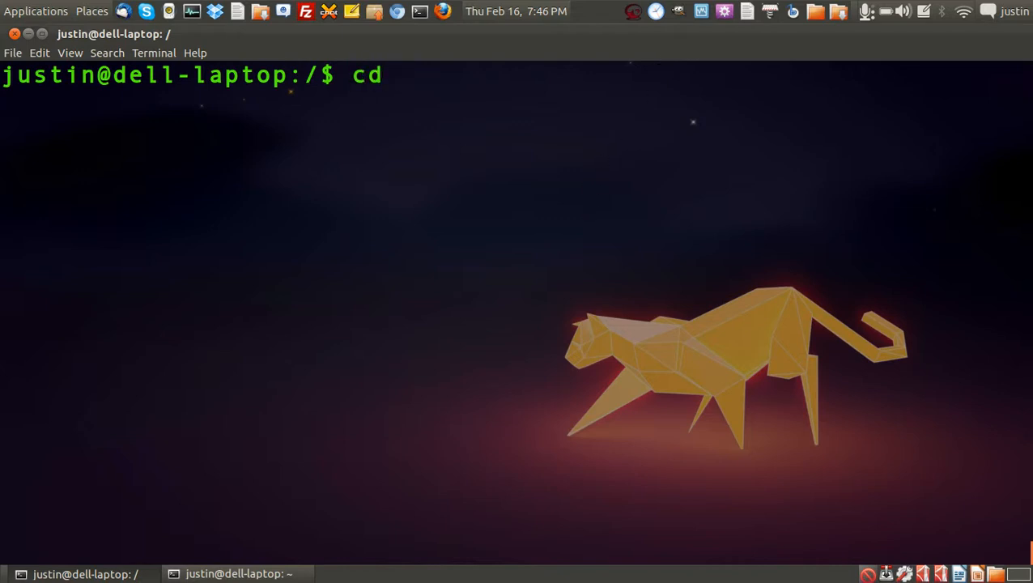
type("/bin")
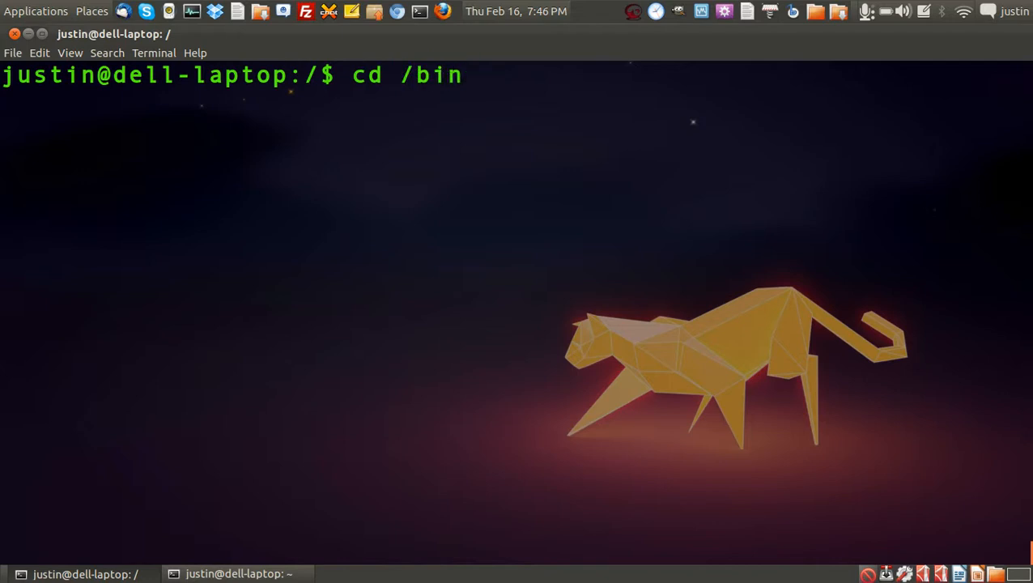
key("Return")
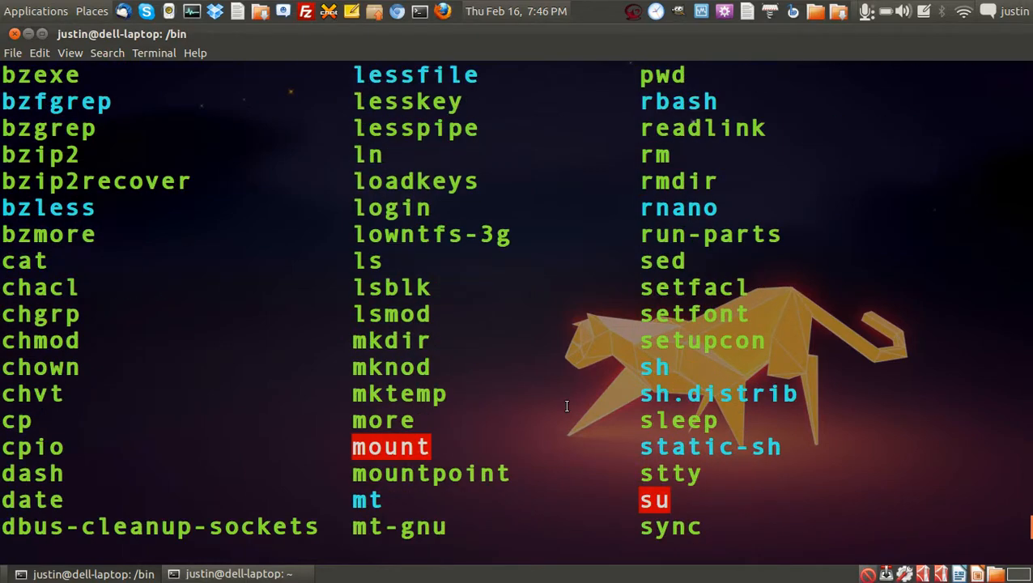
scroll("down", 3)
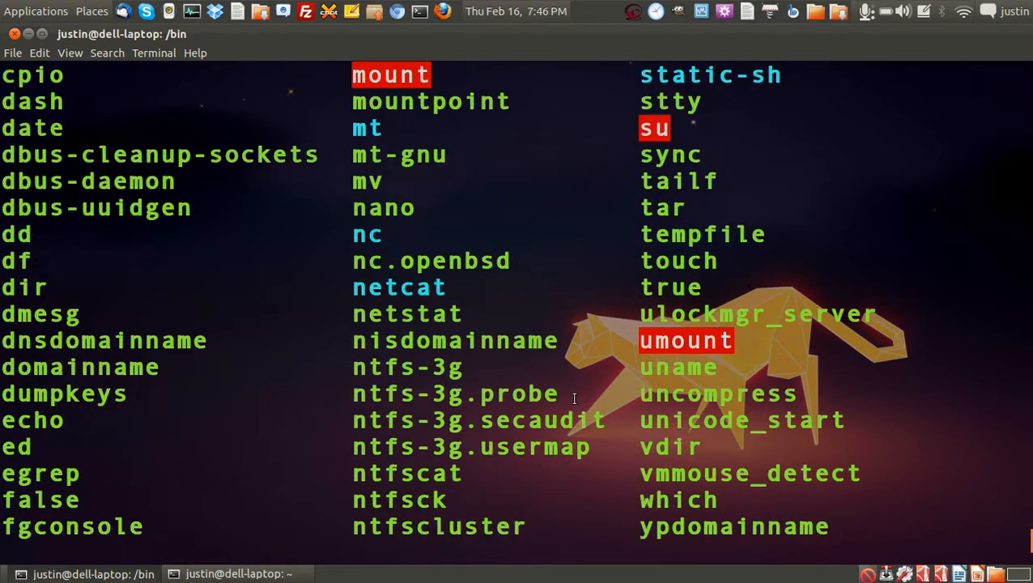
scroll("down", 3)
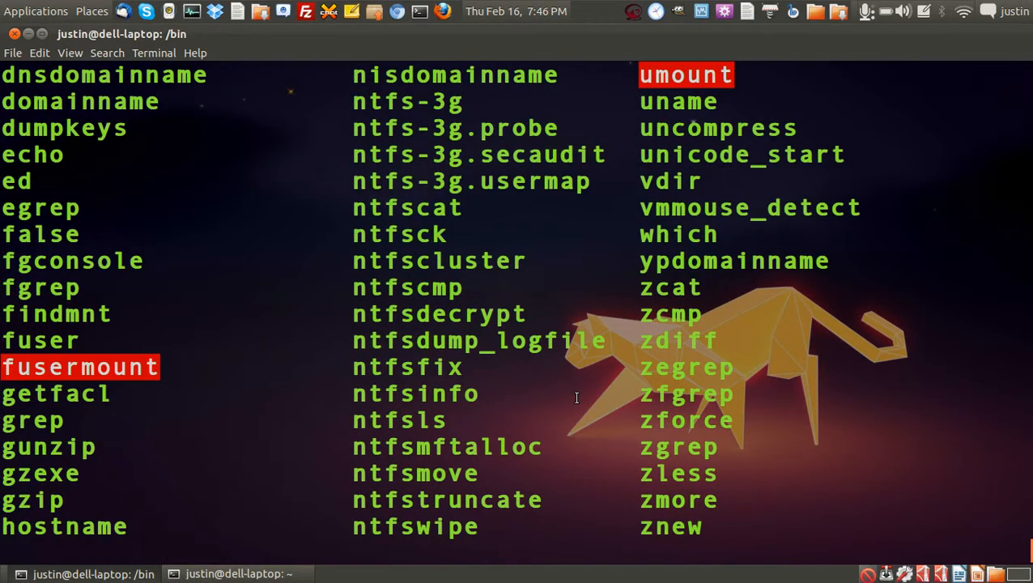
scroll("down", 3)
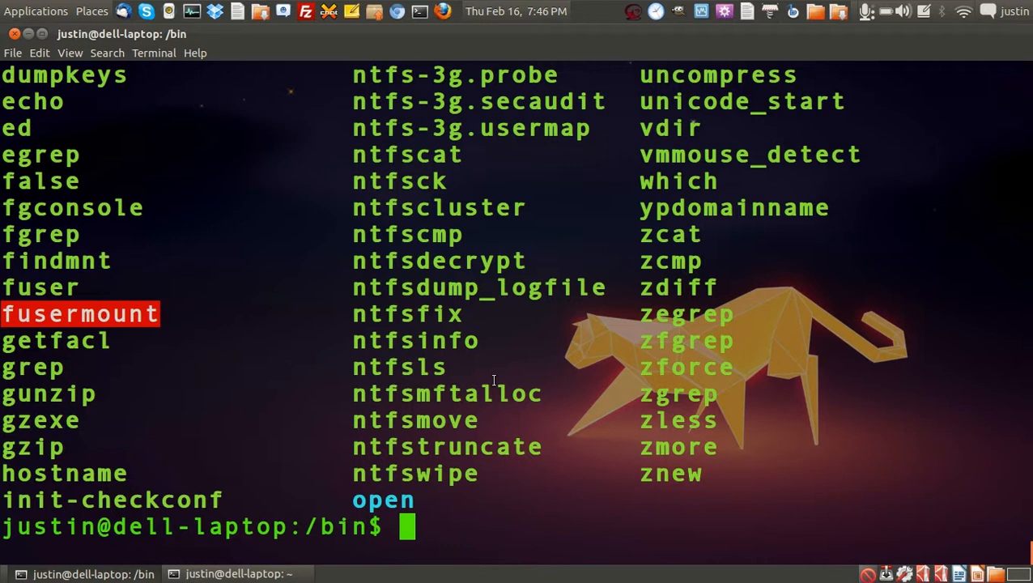
mouse_move(484, 384)
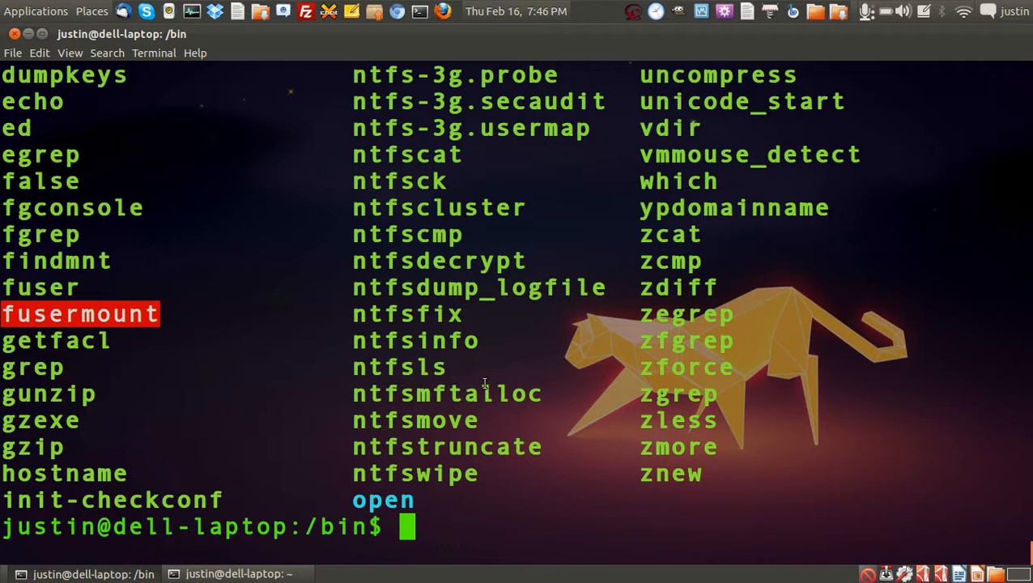
type("cp")
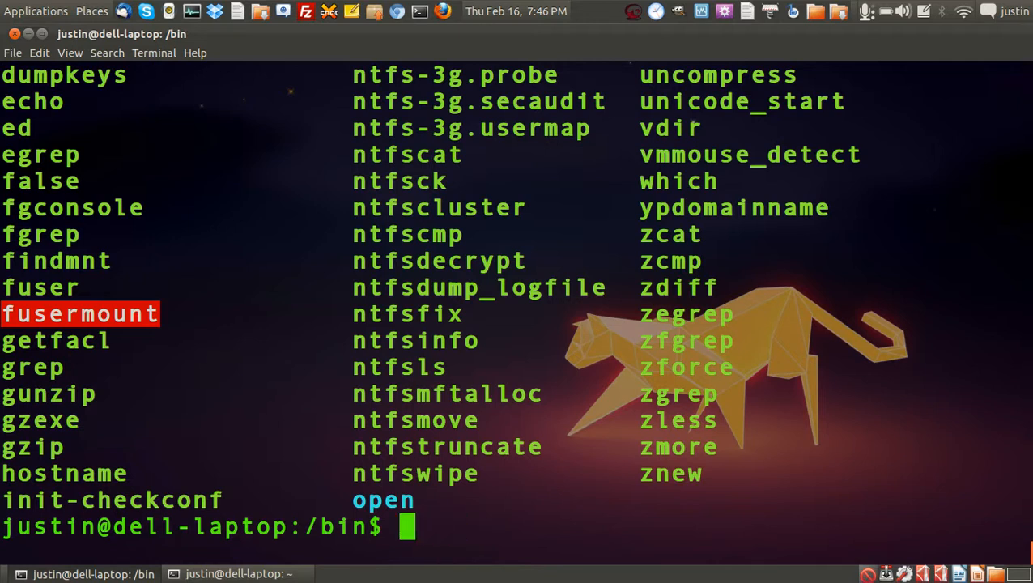
type("ls")
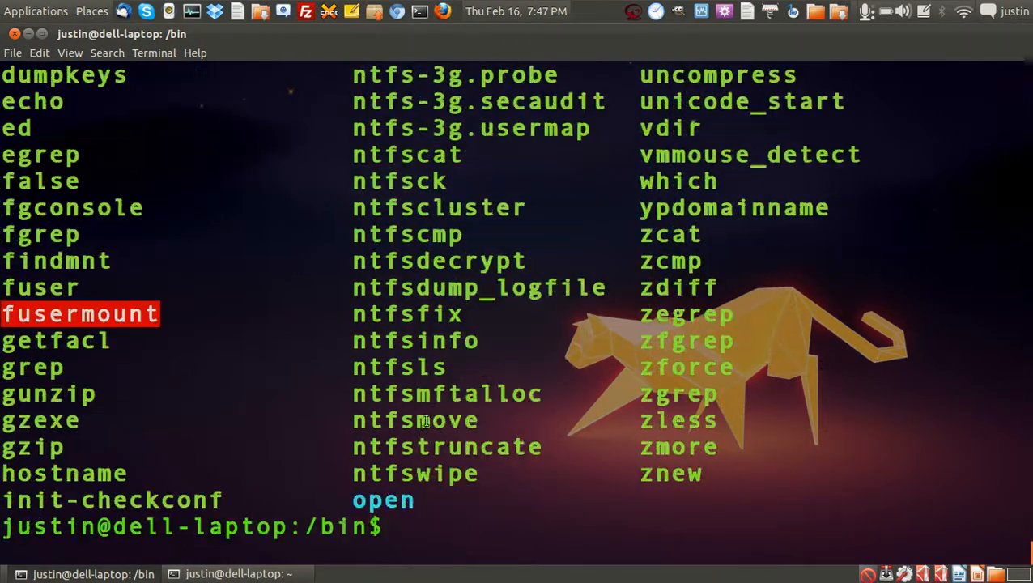
mouse_move(554, 275)
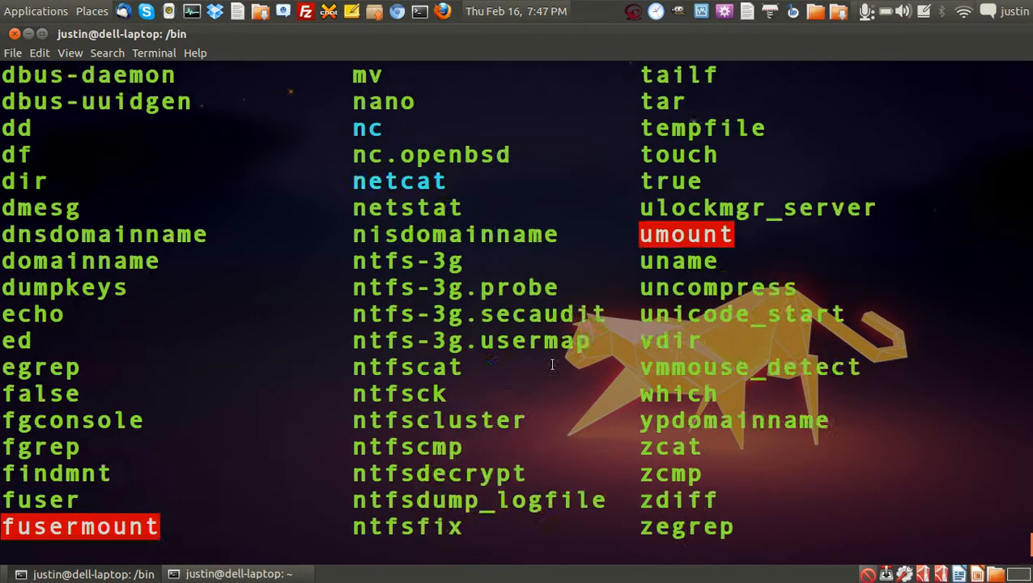
Step: Scroll down to view the fresh ls listing of /bin starting with bash
scroll("down", 3)
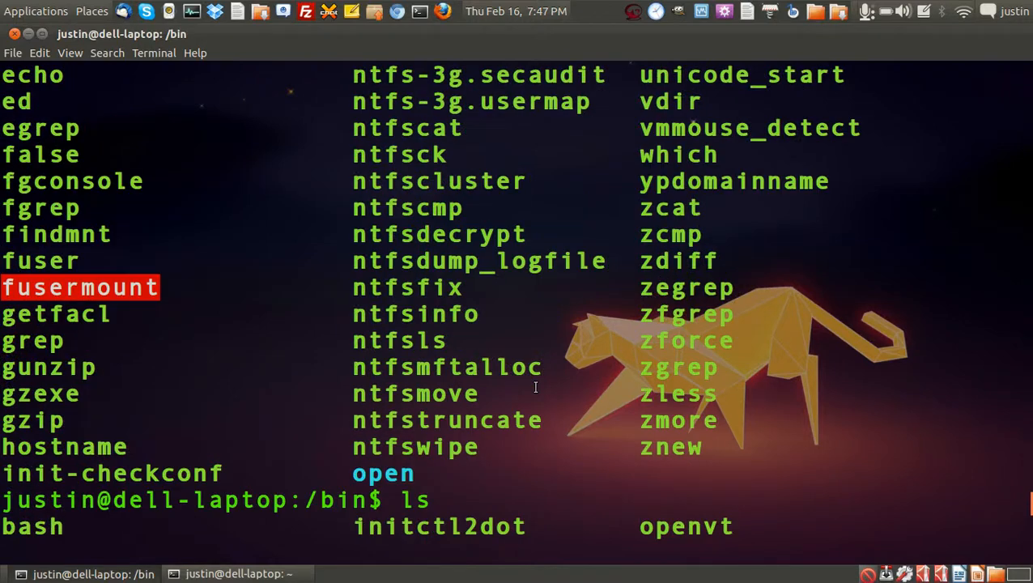